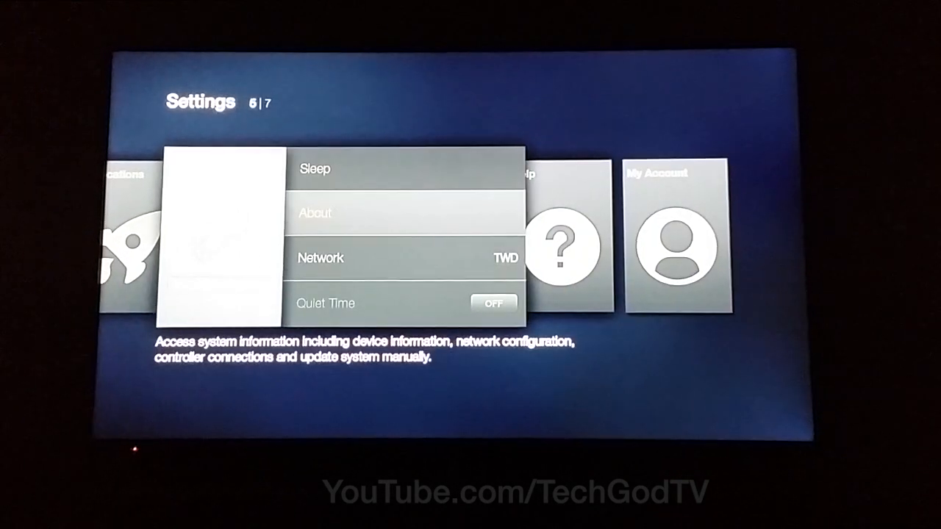
Step: Enable ADB debugging and Apps from Unknown Sources in the Fire TV Developer Options
{"action": "scroll", "scroll_direction": "down", "scroll_amount": 3}
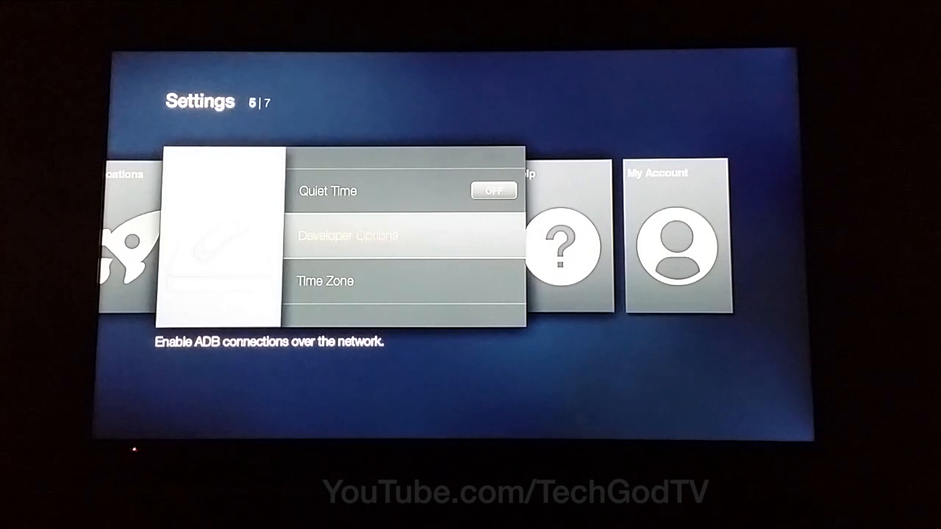
{"action": "left_click", "coordinate": [348, 236]}
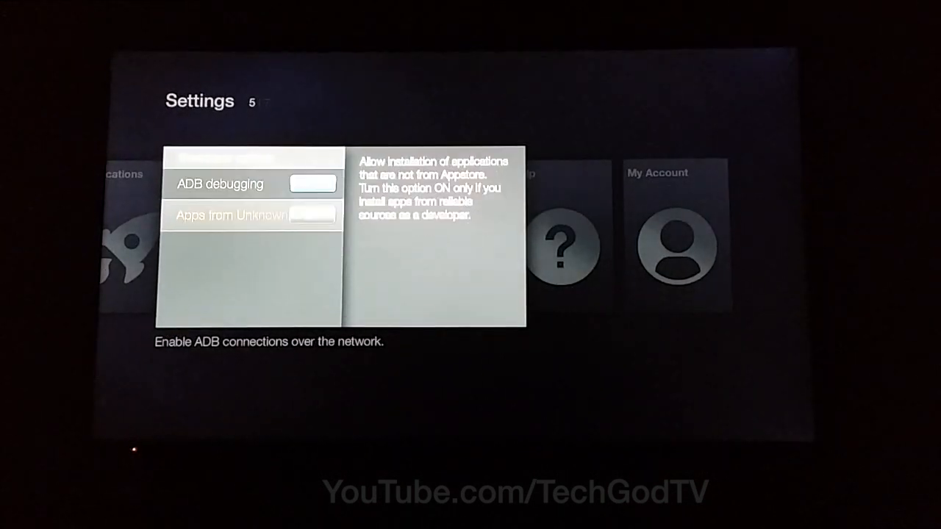
{"action": "left_click", "coordinate": [250, 215]}
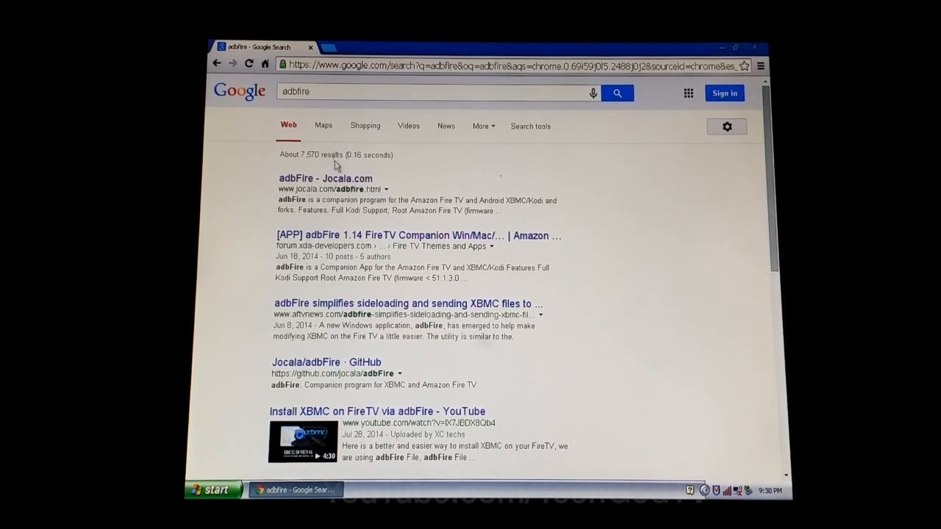
Step: Reach the adbFire 1.14 for Windows download from jocala.com
{"action": "left_click", "coordinate": [325, 180]}
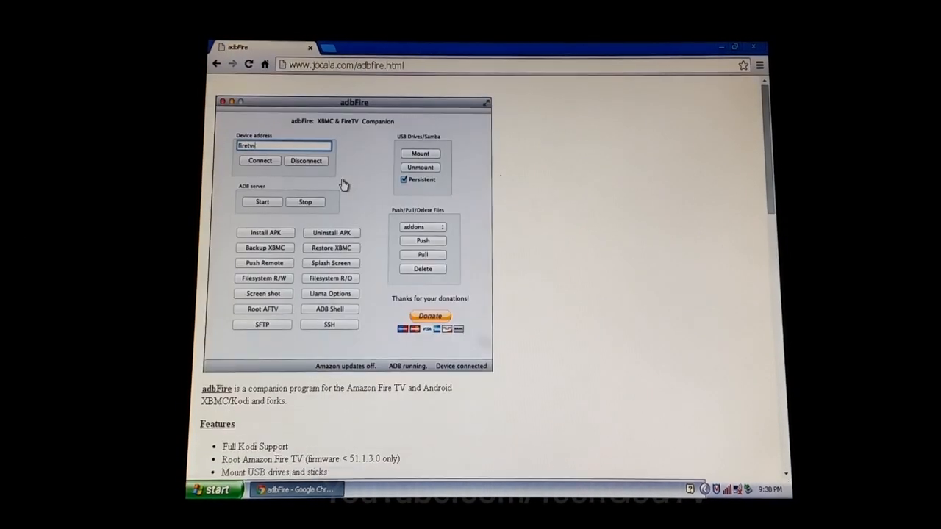
{"action": "scroll", "scroll_direction": "down", "scroll_amount": 3}
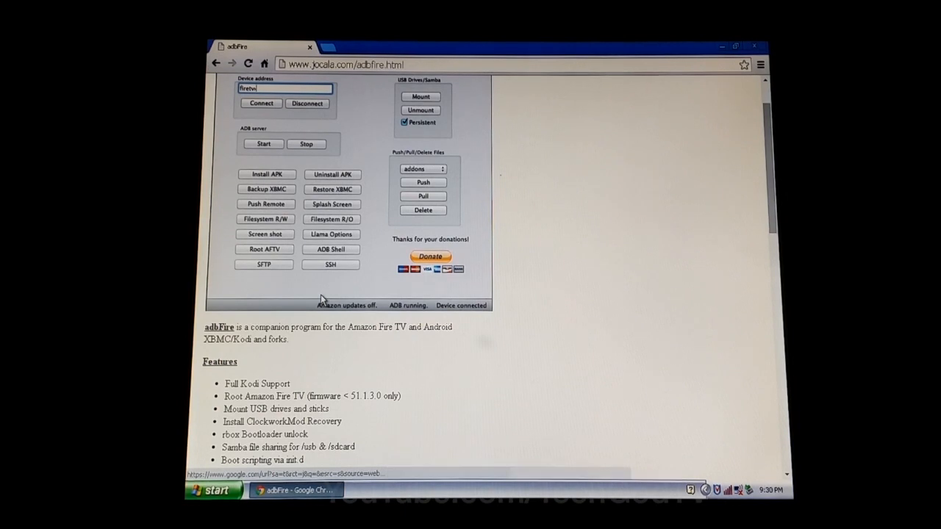
{"action": "scroll", "scroll_direction": "down", "scroll_amount": 3}
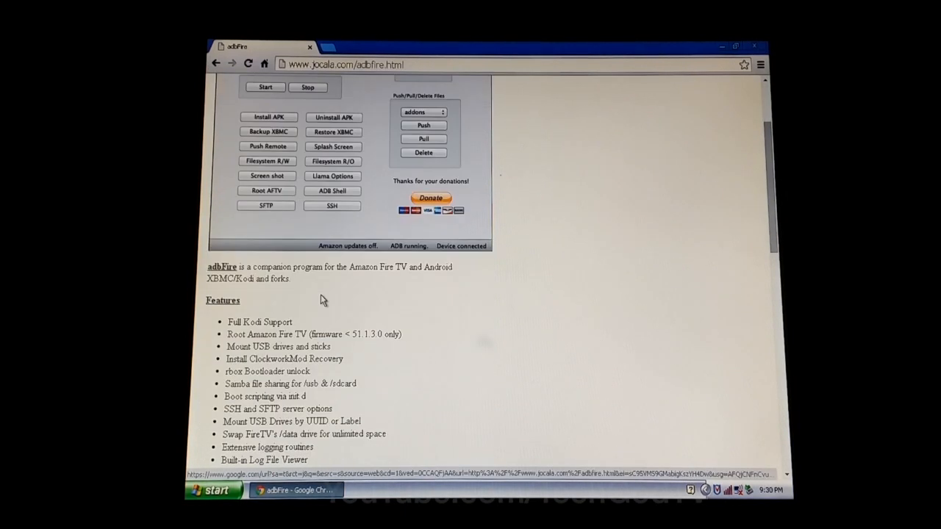
{"action": "left_click", "coordinate": [270, 304]}
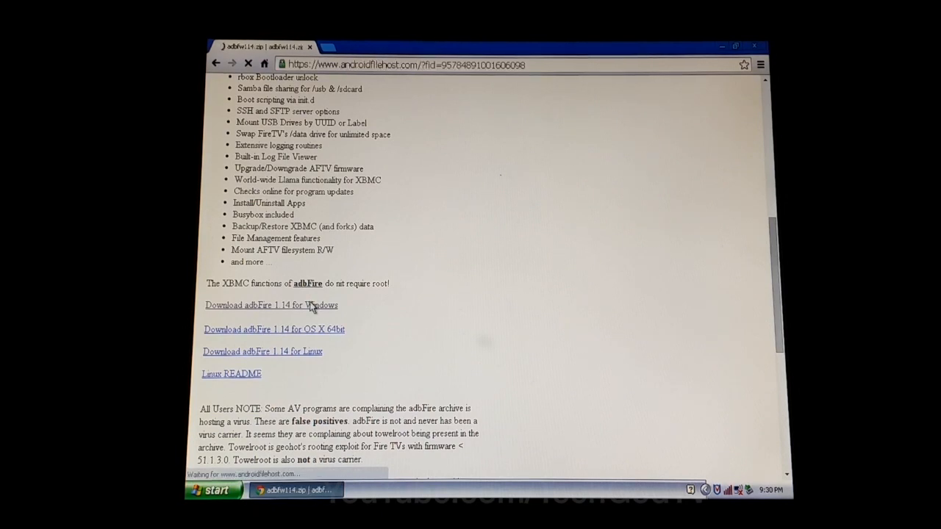
{"action": "left_click", "coordinate": [270, 304]}
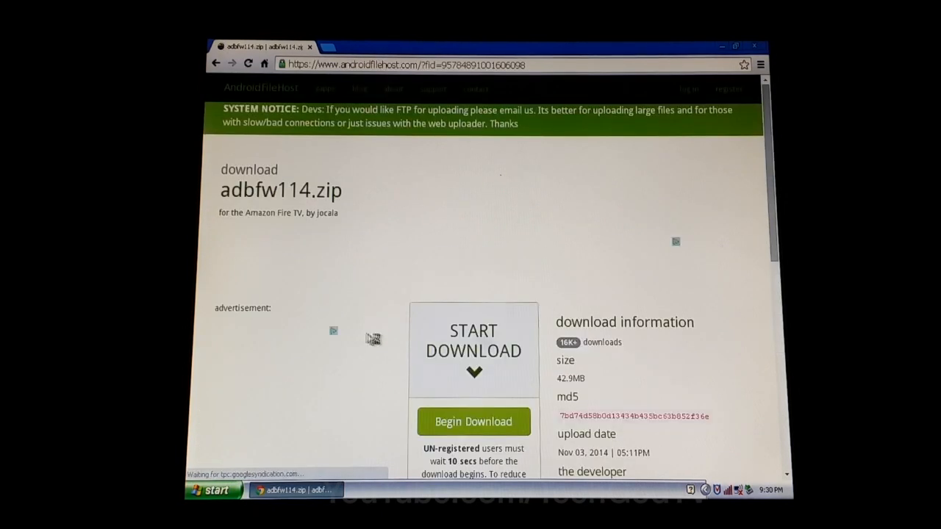
Step: Download adbfw114.zip from the AndroidFileHost mirror and start a fresh browser tab
{"action": "scroll", "scroll_direction": "down", "scroll_amount": 3}
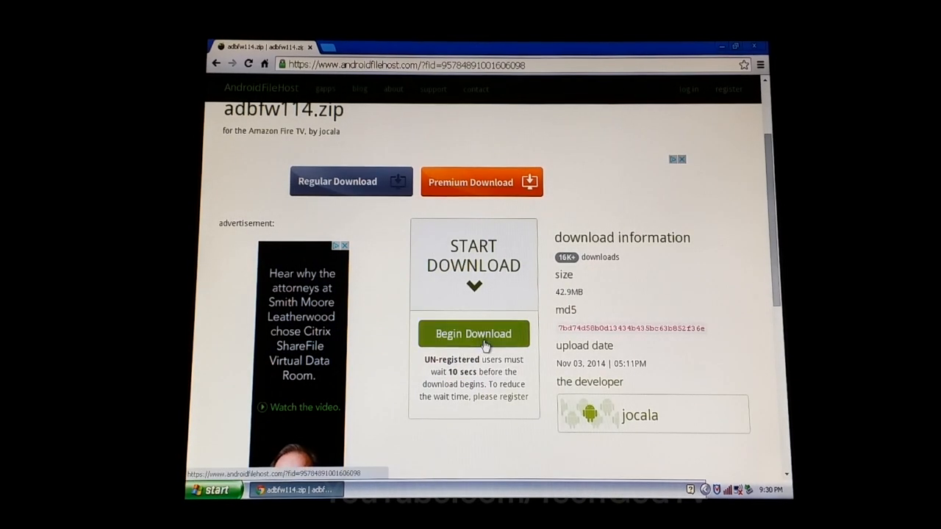
{"action": "left_click", "coordinate": [474, 332]}
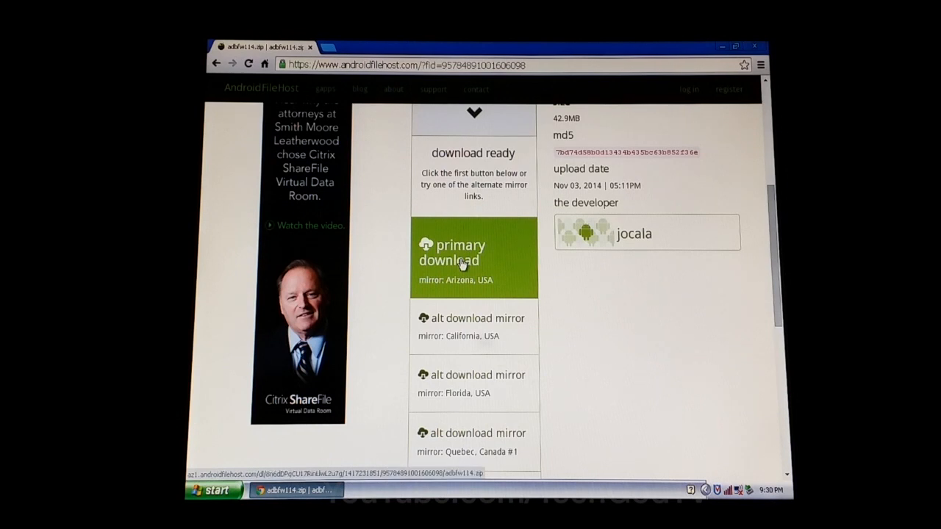
{"action": "left_click", "coordinate": [462, 253]}
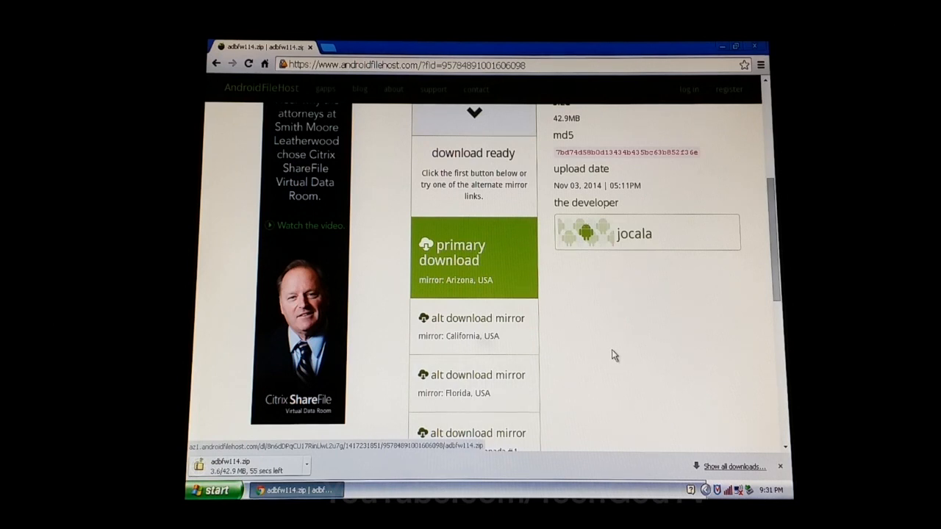
{"action": "left_click", "coordinate": [464, 253]}
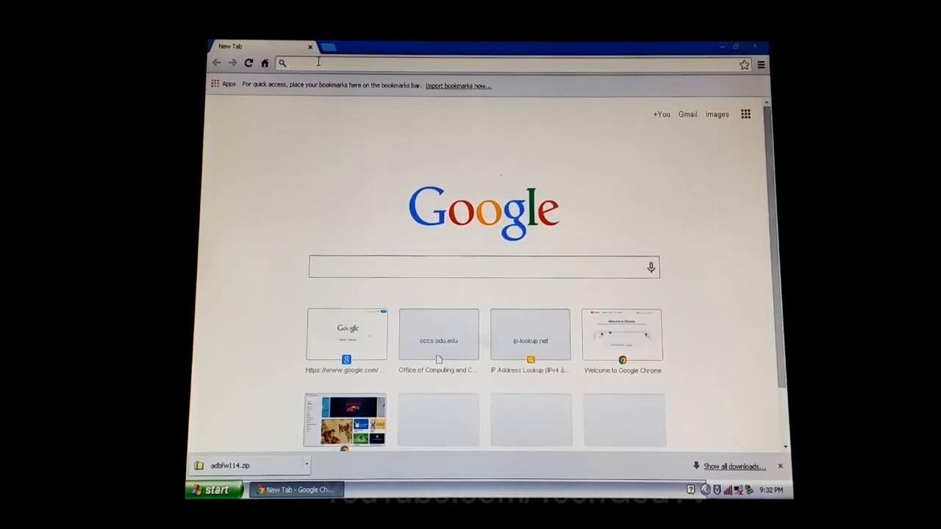
Step: Download the Kodi 14.0 Helix beta 5 Android ARM build from the kodi.tv Downloads page
{"action": "type", "text": "kodi.tv"}
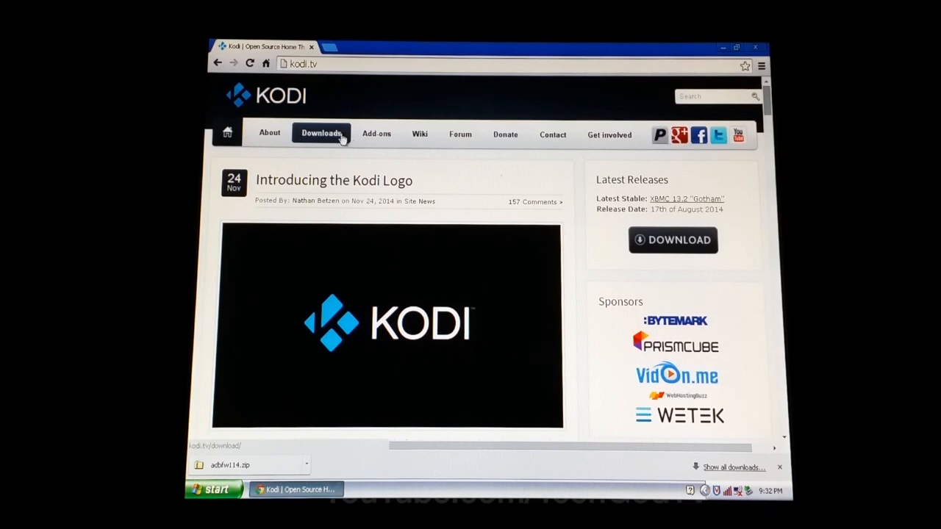
{"action": "left_click", "coordinate": [320, 132]}
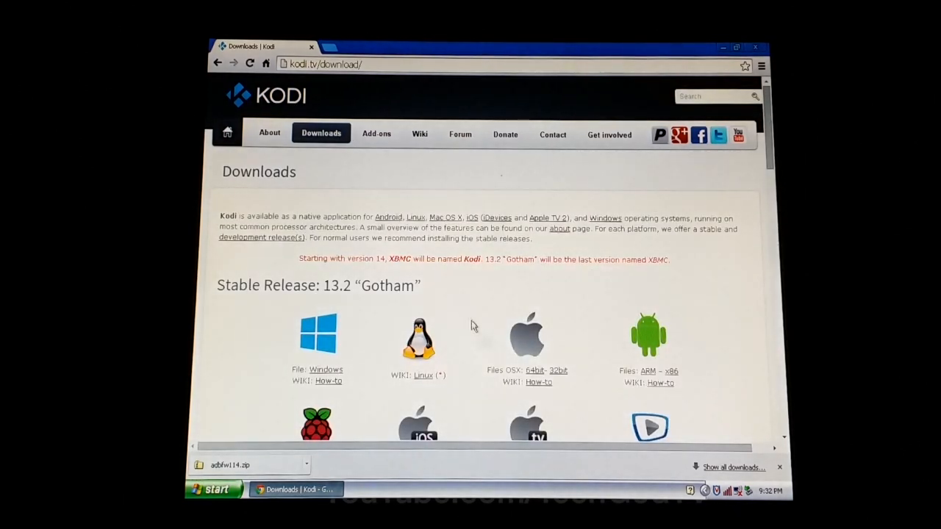
{"action": "scroll", "scroll_direction": "down", "scroll_amount": 3}
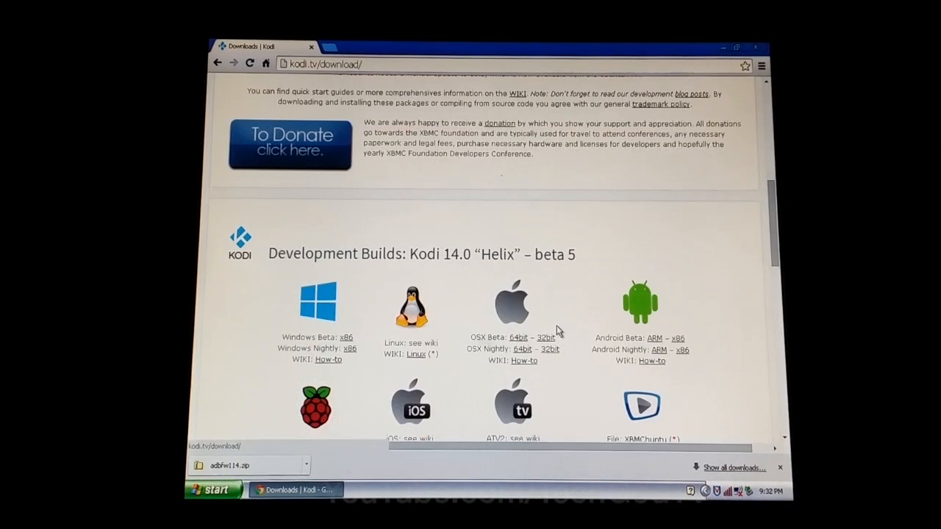
{"action": "scroll", "scroll_direction": "down", "scroll_amount": 3}
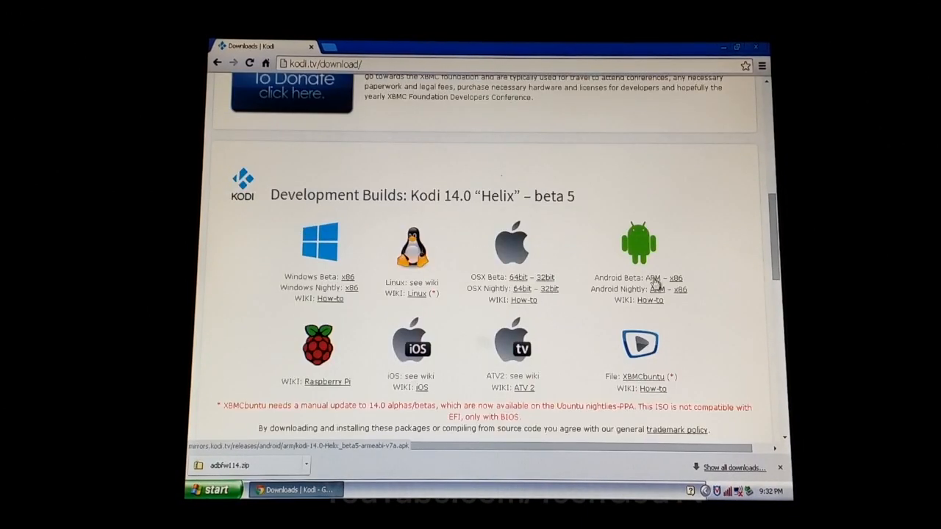
{"action": "left_click", "coordinate": [647, 278]}
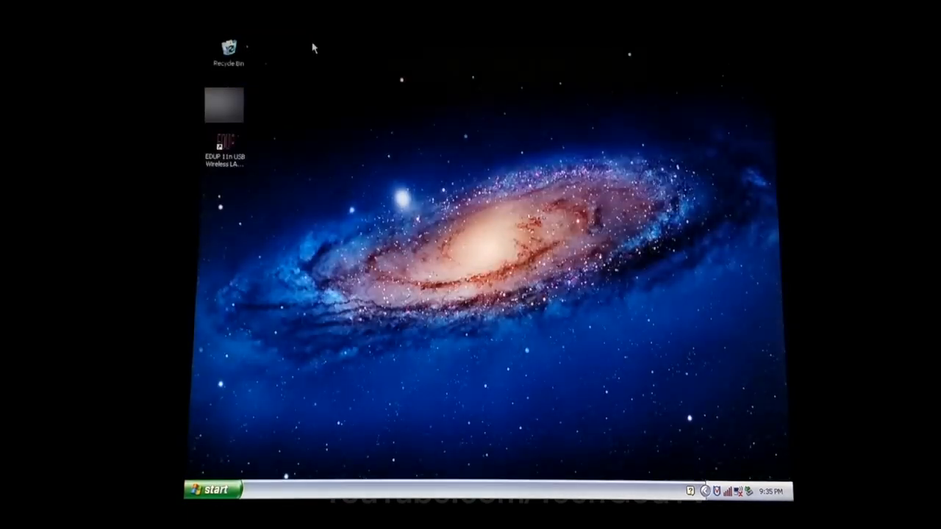
Step: Locate and select the adbfw114 archive on the desktop via the Downloads folder
{"action": "left_click", "coordinate": [214, 491]}
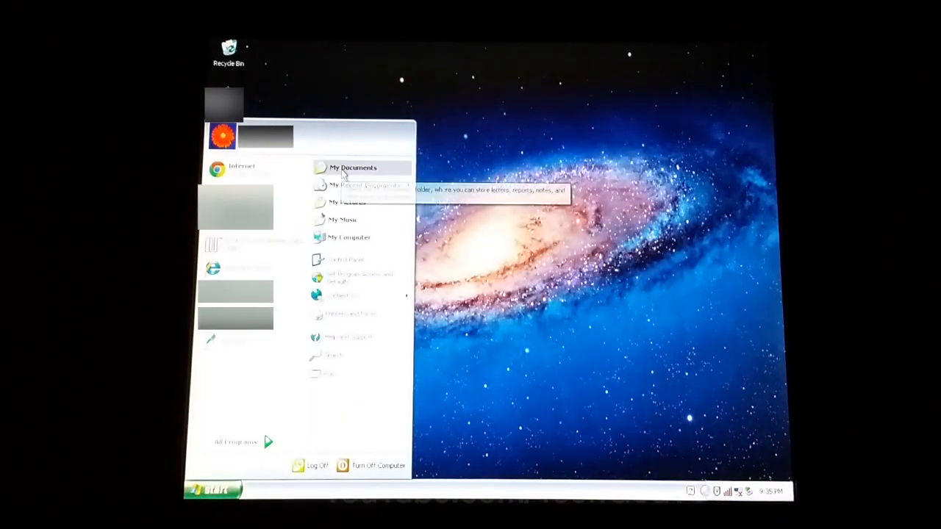
{"action": "left_click", "coordinate": [353, 168]}
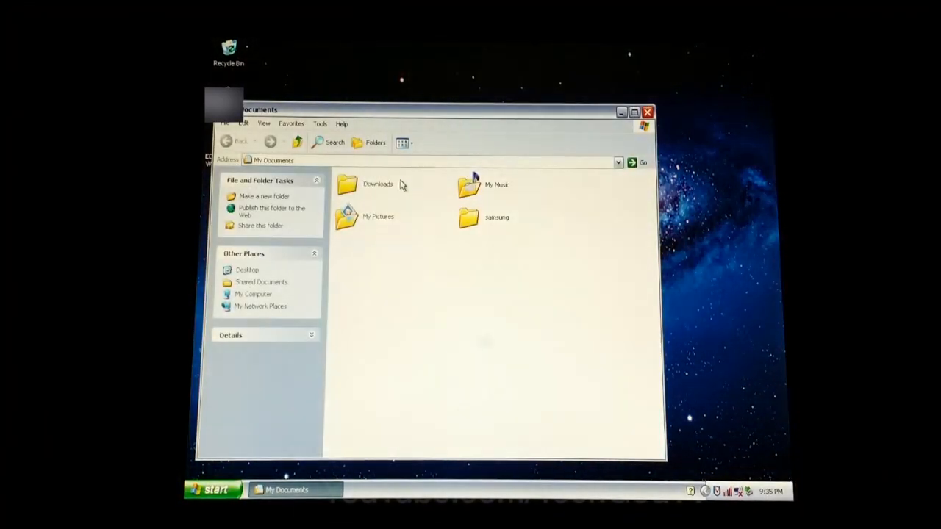
{"action": "double_click", "coordinate": [377, 185]}
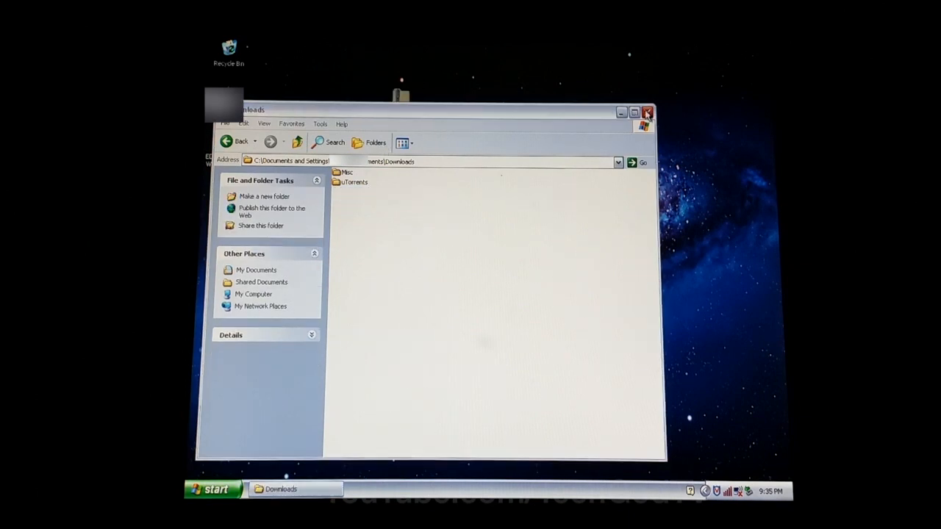
{"action": "left_click", "coordinate": [647, 112]}
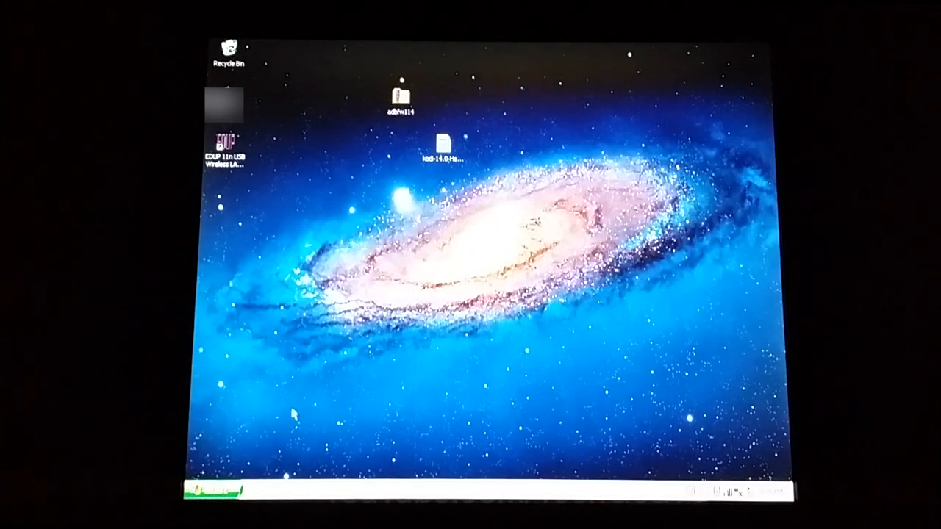
{"action": "right_click", "coordinate": [399, 96]}
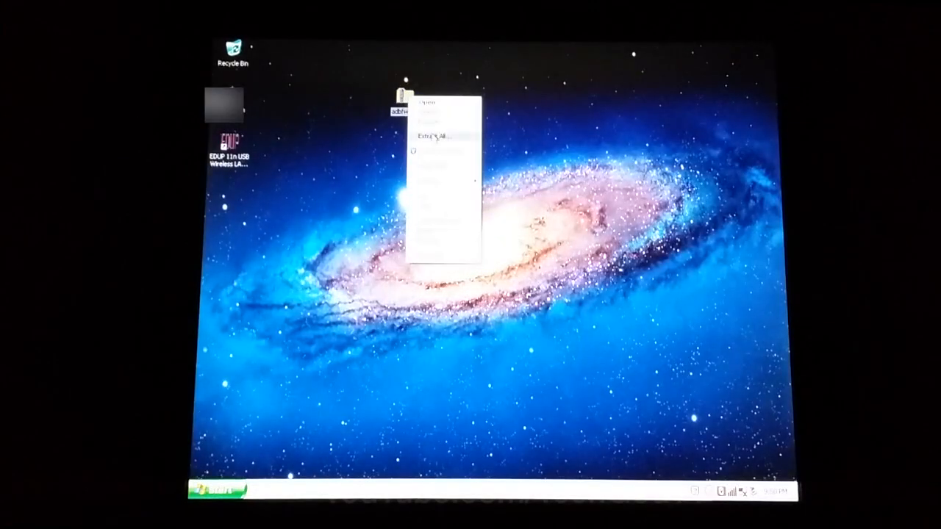
{"action": "left_click", "coordinate": [429, 135]}
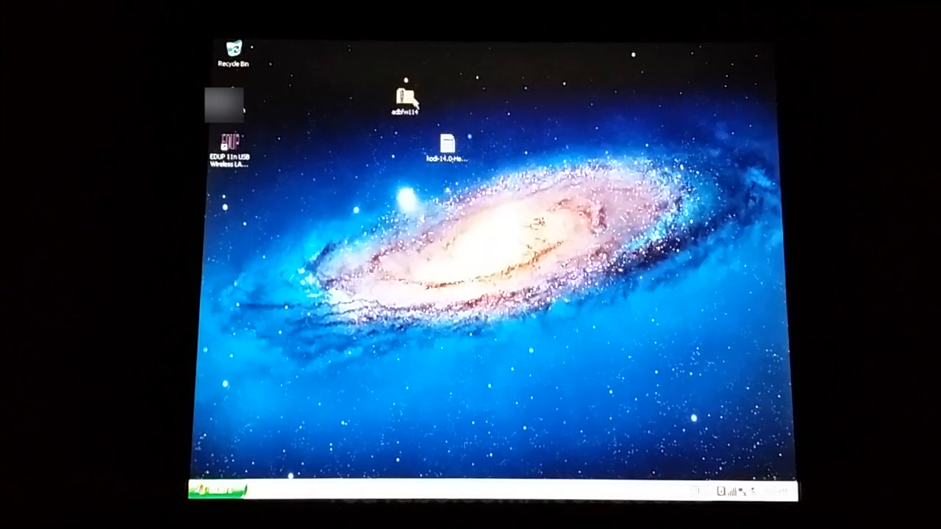
Step: Extract adbfw114.zip with the Extraction Wizard and enter the extracted adbFire folder
{"action": "right_click", "coordinate": [404, 95]}
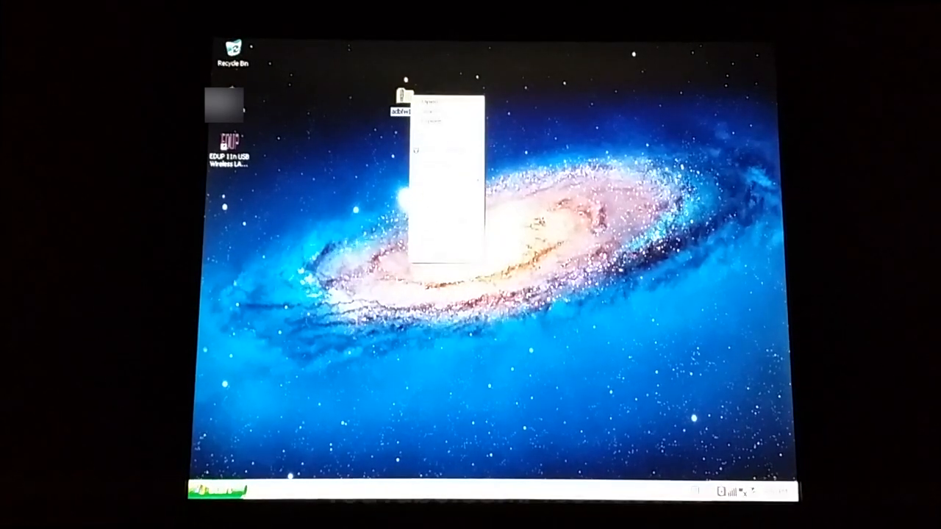
{"action": "left_click", "coordinate": [432, 100]}
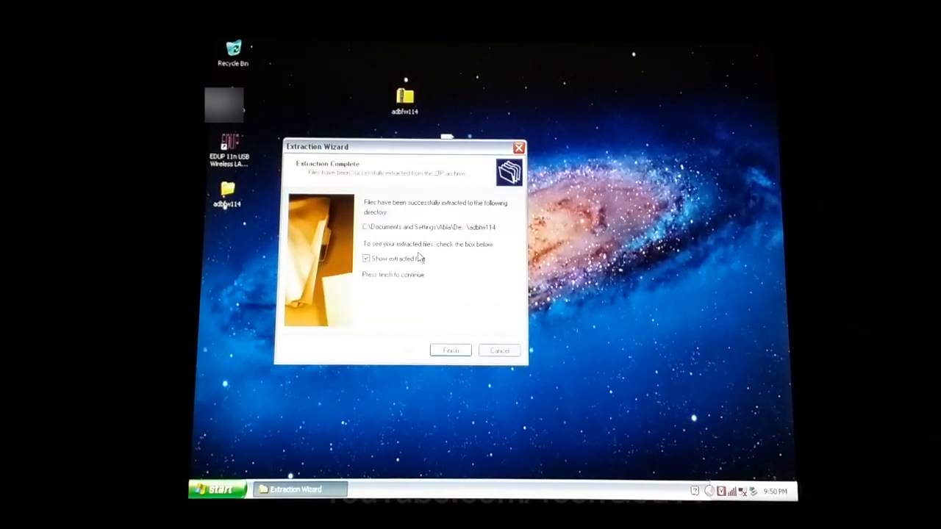
{"action": "left_click", "coordinate": [450, 350]}
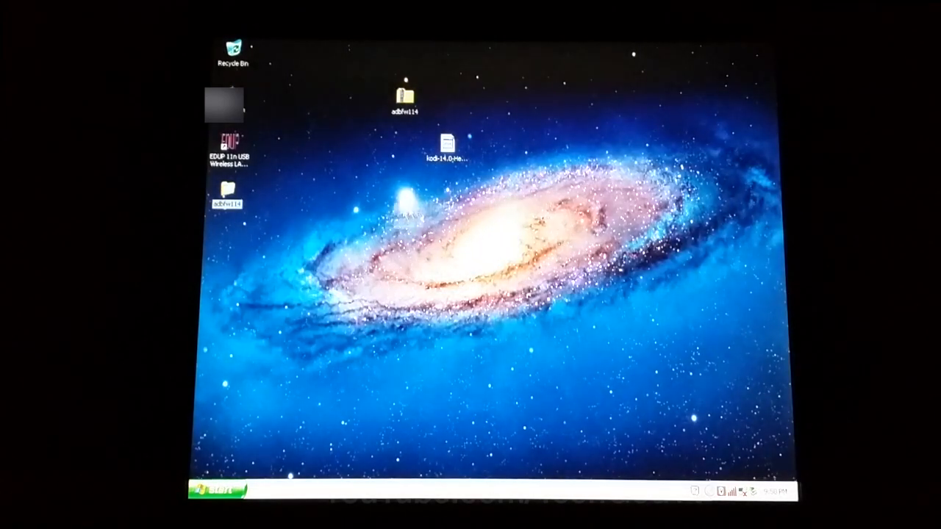
{"action": "double_click", "coordinate": [226, 194]}
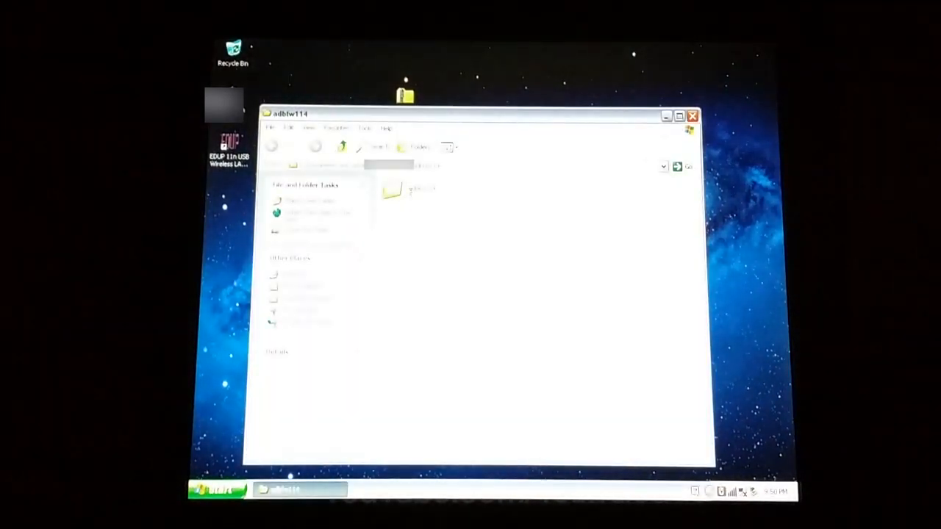
Step: Launch adbFire.exe from the inner adbFire folder
{"action": "double_click", "coordinate": [515, 357]}
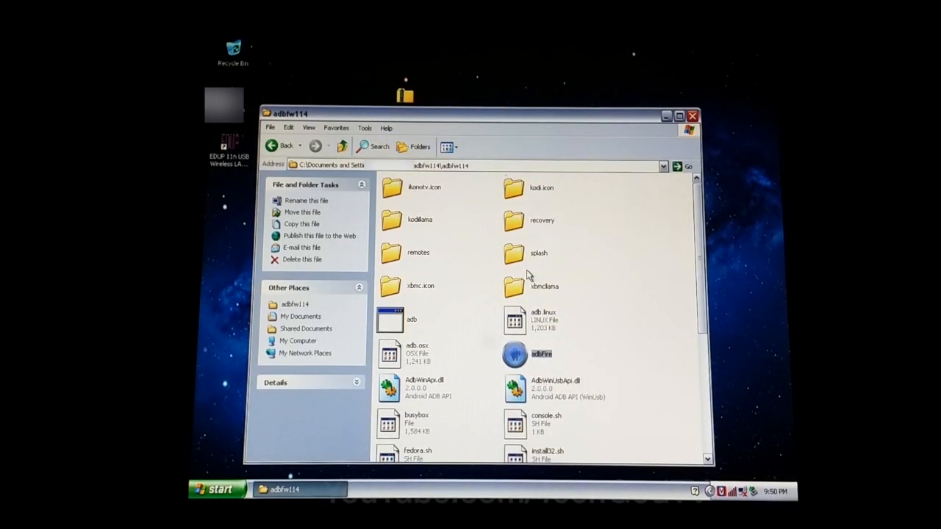
{"action": "double_click", "coordinate": [514, 353]}
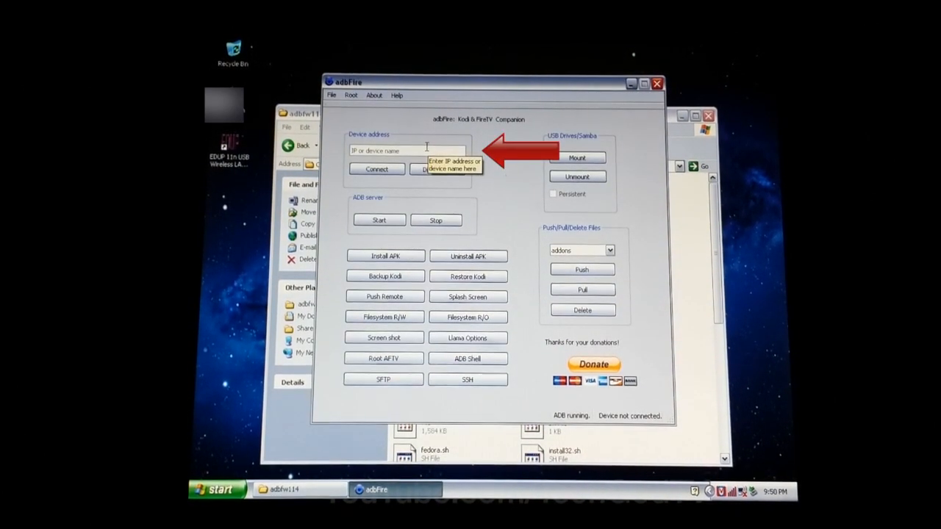
Step: Connect adbFire to the Fire TV at its 192.1... IP address and start Install APK
{"action": "type", "text": "192.168.1.8"}
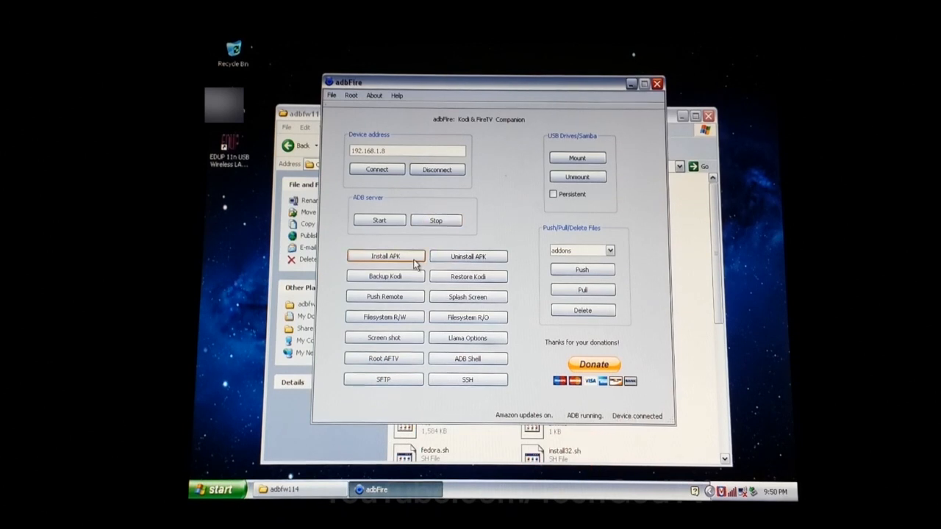
{"action": "left_click", "coordinate": [385, 256]}
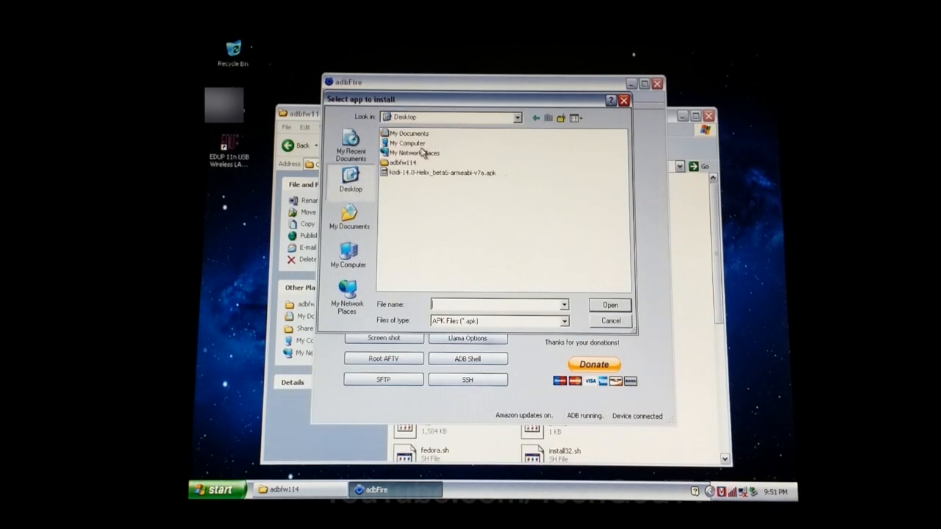
Step: Install the Kodi 14.0 Helix beta APK onto the Fire TV and dismiss the Installed message
{"action": "left_click", "coordinate": [441, 174]}
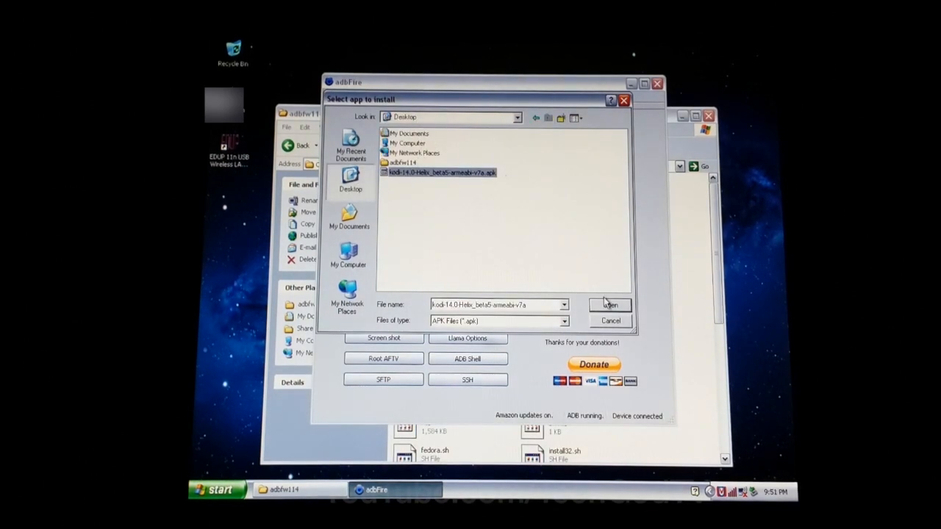
{"action": "left_click", "coordinate": [609, 305]}
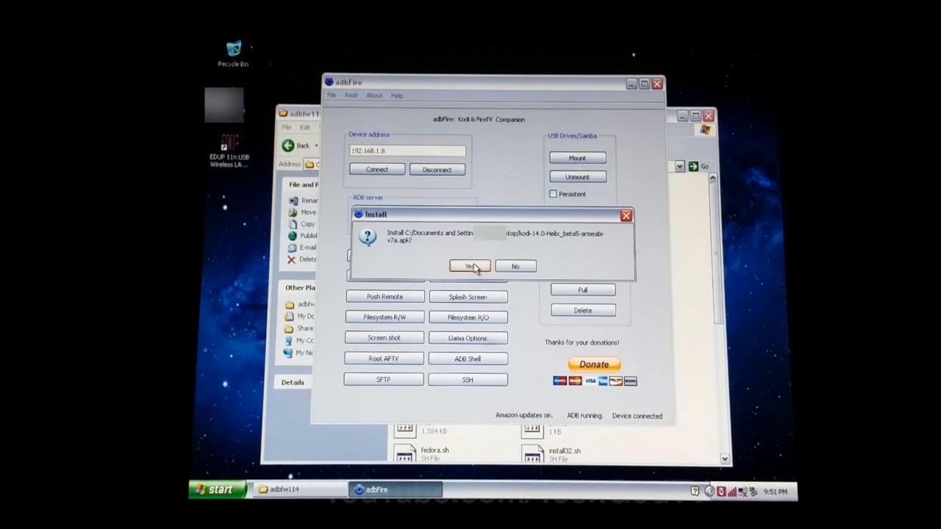
{"action": "left_click", "coordinate": [469, 266]}
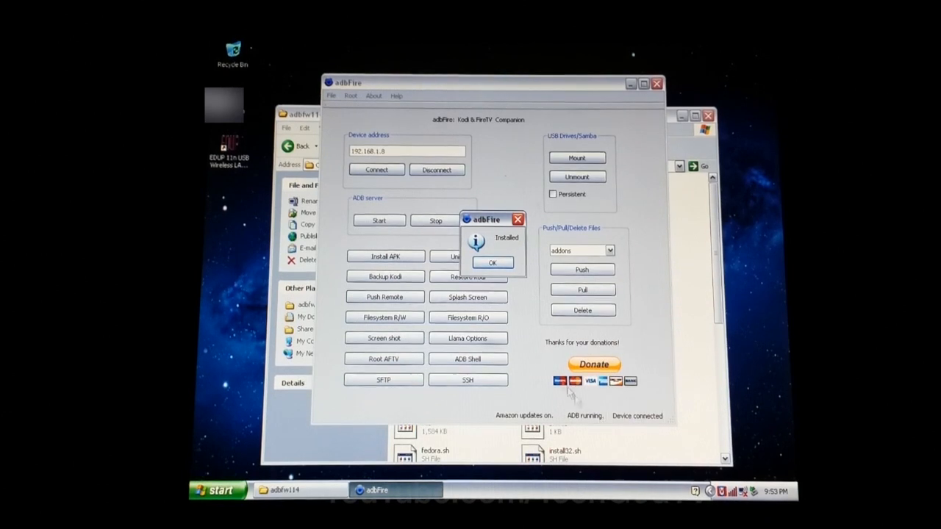
{"action": "left_click", "coordinate": [491, 261]}
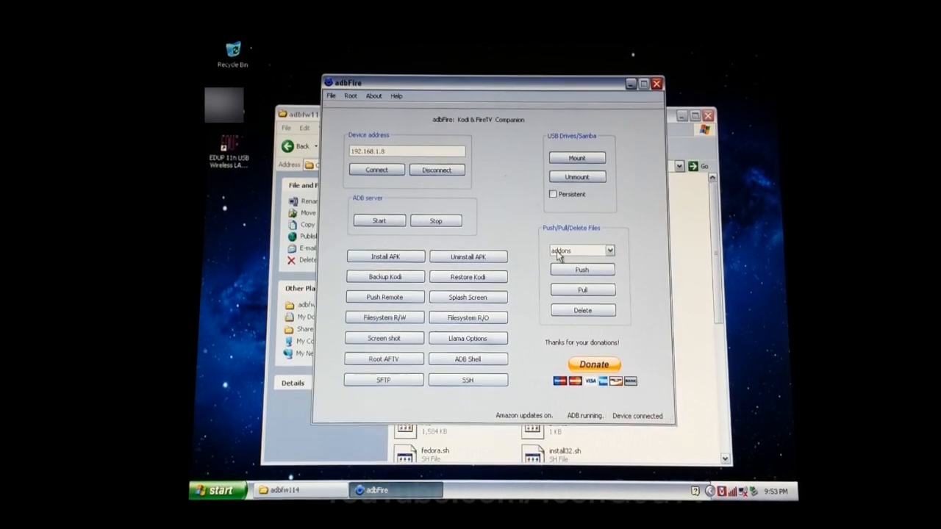
{"action": "mouse_move", "coordinate": [585, 103]}
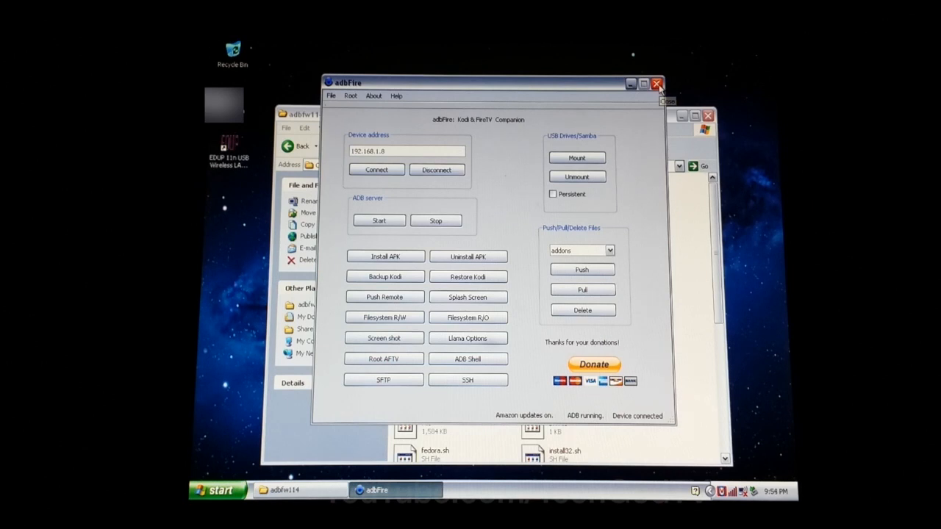
{"action": "mouse_move", "coordinate": [436, 171]}
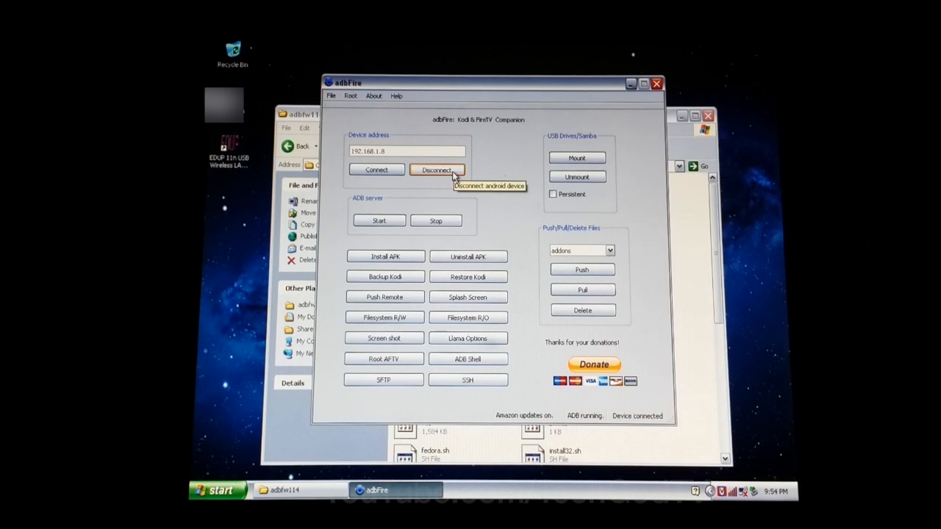
Step: Disconnect adbFire from the Fire TV
{"action": "left_click", "coordinate": [437, 170]}
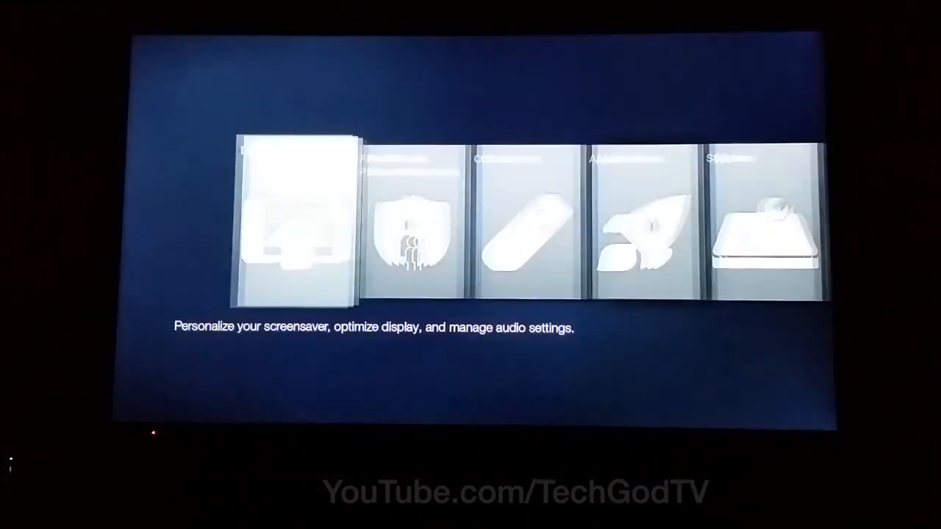
Step: Reach Manage All Installed Applications under Fire TV Settings > Applications
{"action": "scroll", "scroll_direction": "right", "scroll_amount": 3}
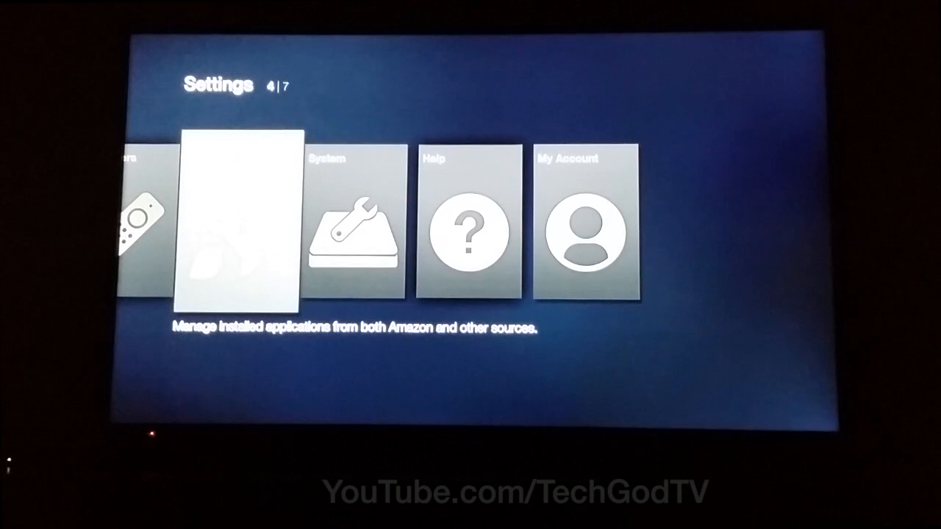
{"action": "key", "text": "enter"}
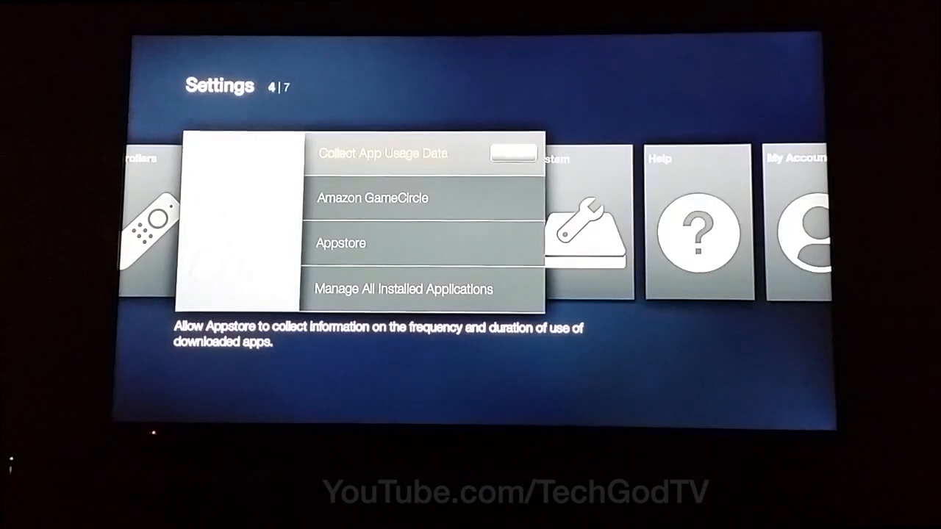
{"action": "key", "text": "down"}
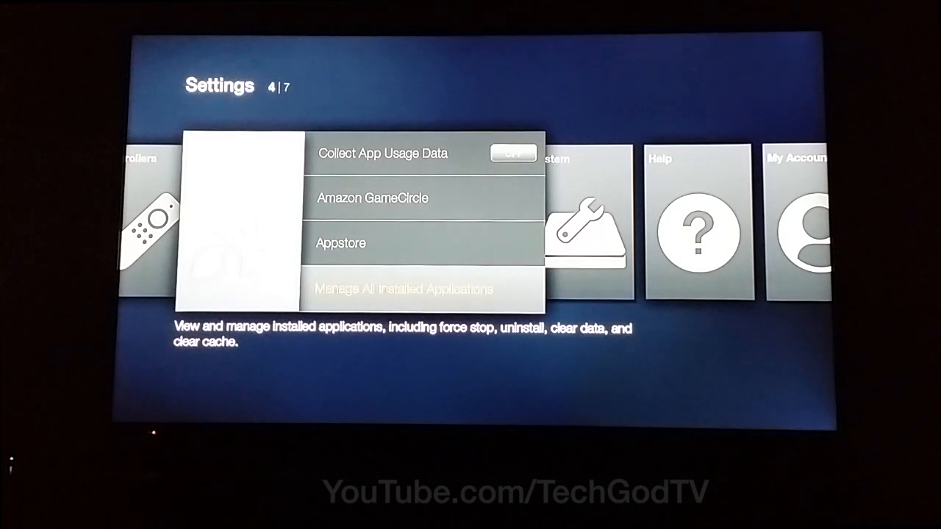
{"action": "left_click", "coordinate": [402, 288]}
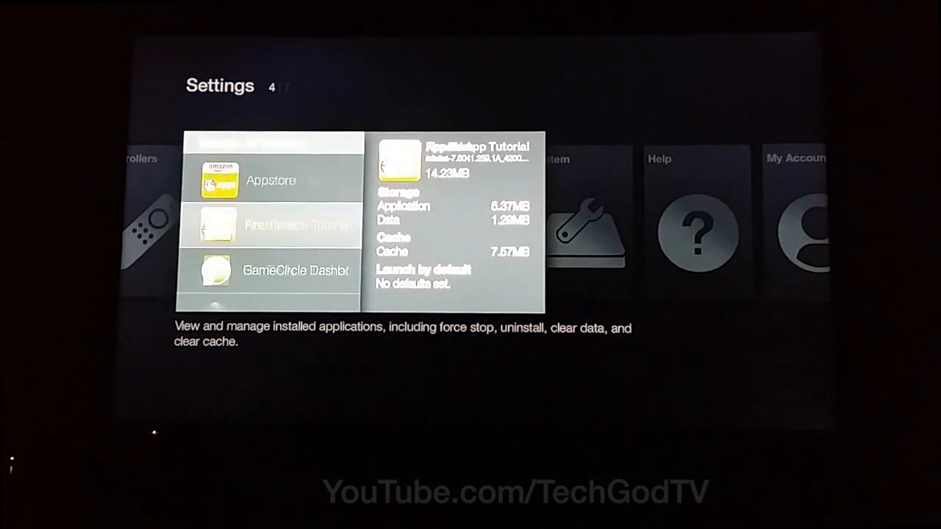
Step: Launch Kodi from the installed applications list
{"action": "scroll", "scroll_direction": "down", "scroll_amount": 3}
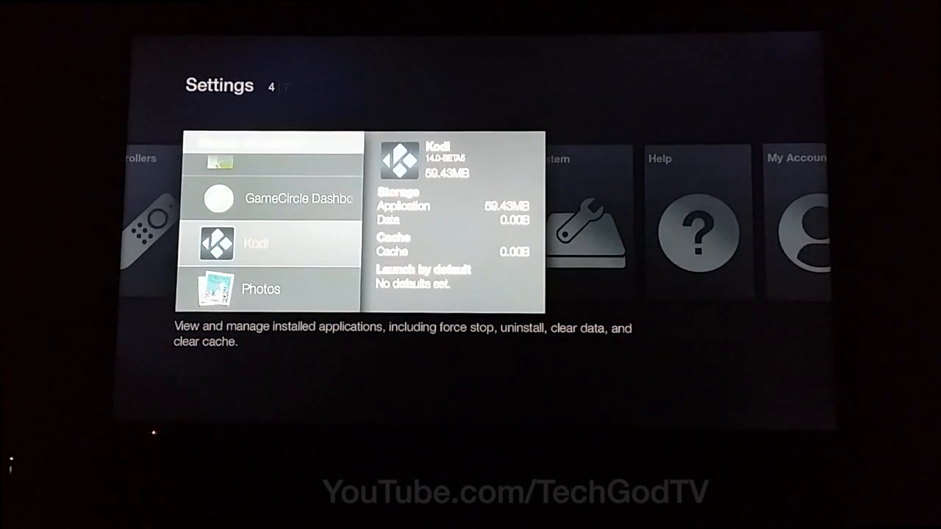
{"action": "left_click", "coordinate": [268, 244]}
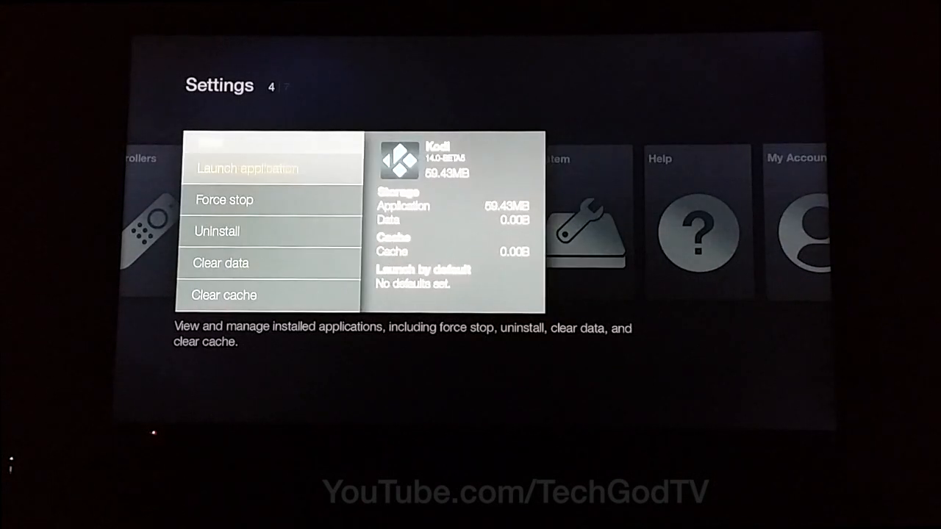
{"action": "left_click", "coordinate": [247, 168]}
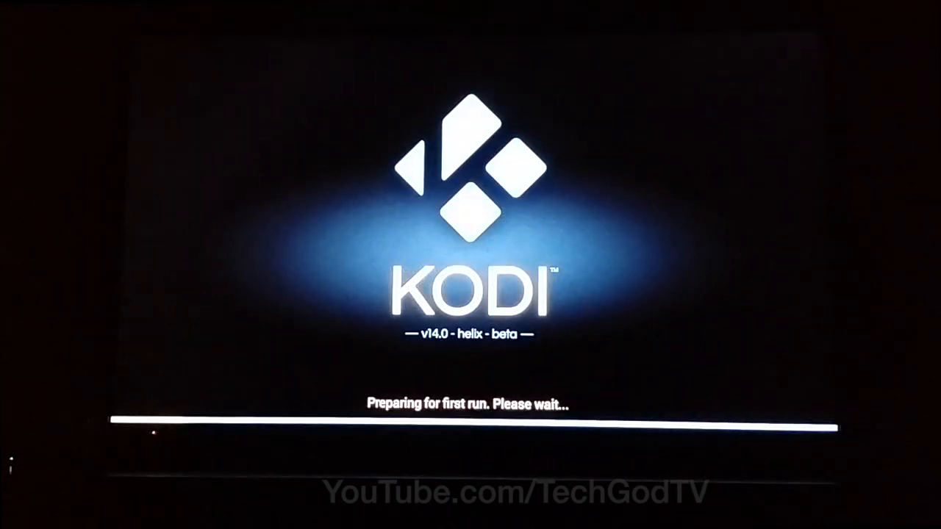